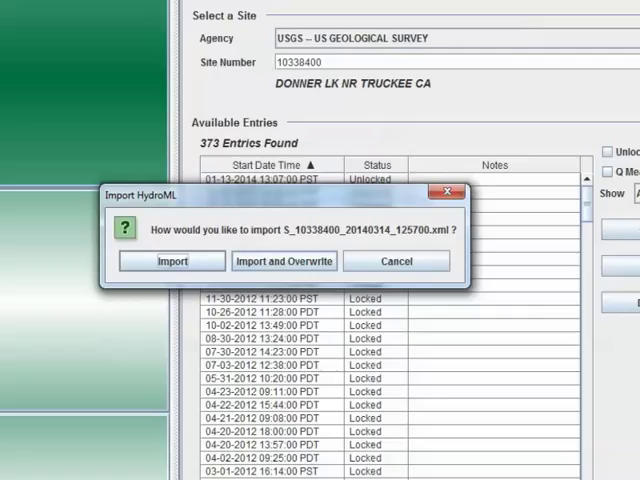
Import the HydroML file as a new site visit for Donner Lk nr Truckee CA (10338400)
left_click(170, 260)
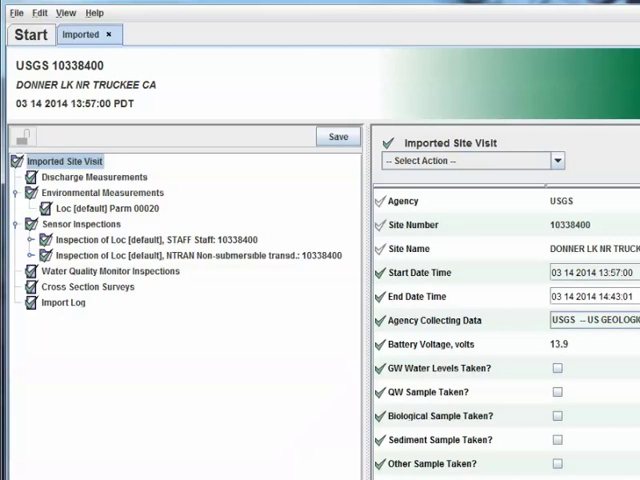
left_click(108, 34)
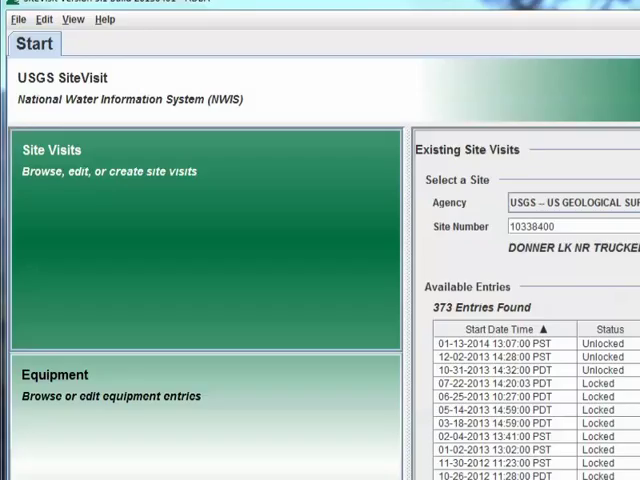